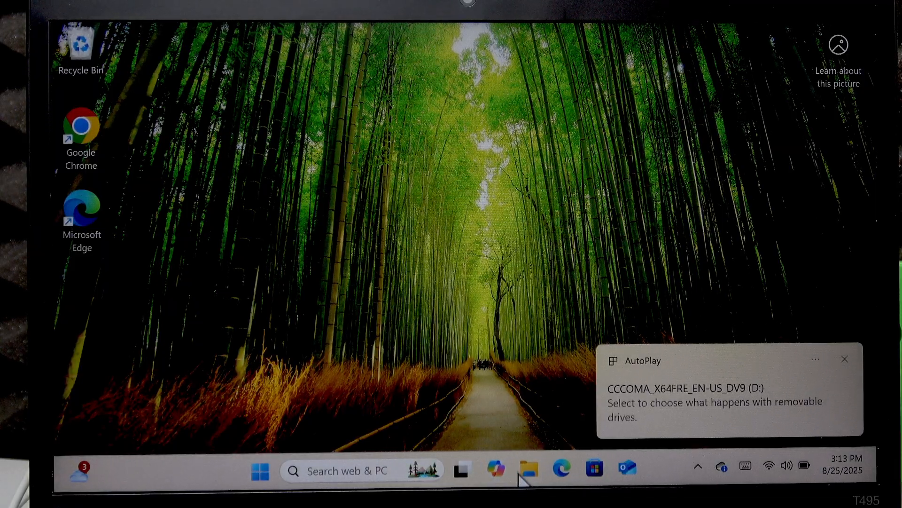
Launch a new File Explorer window from the taskbar.
{"action": "left_click", "coordinate": [528, 469]}
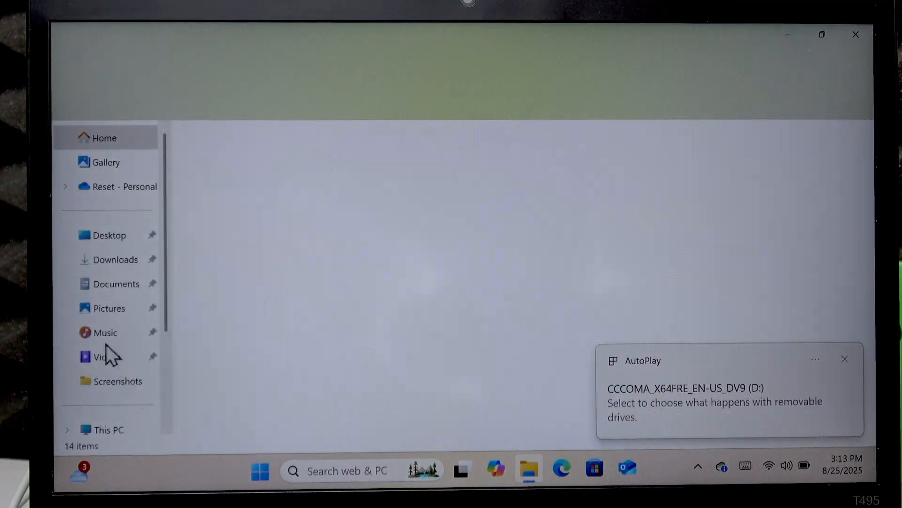
Open the CCCOMA_X64FRE_EN-US_DV9 (D:) drive from This PC to view its boot, efi and sources files.
{"action": "left_click", "coordinate": [108, 429]}
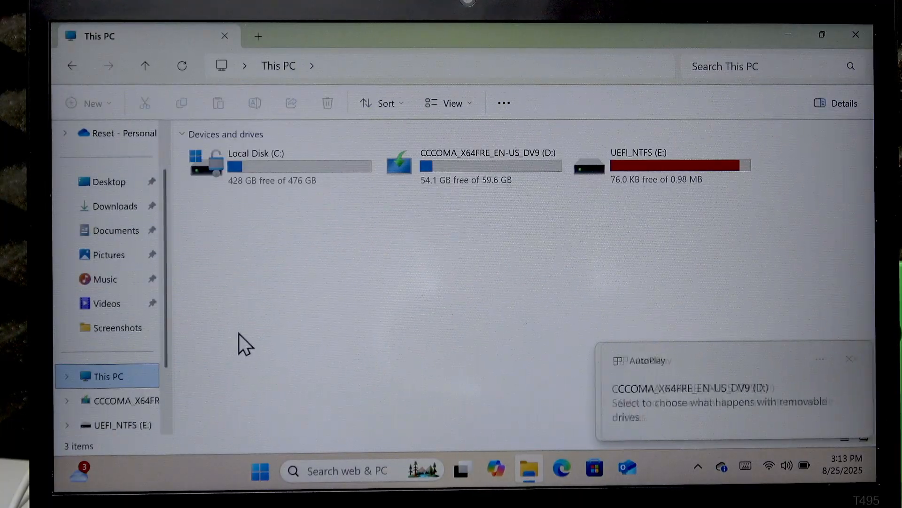
{"action": "left_click", "coordinate": [475, 169]}
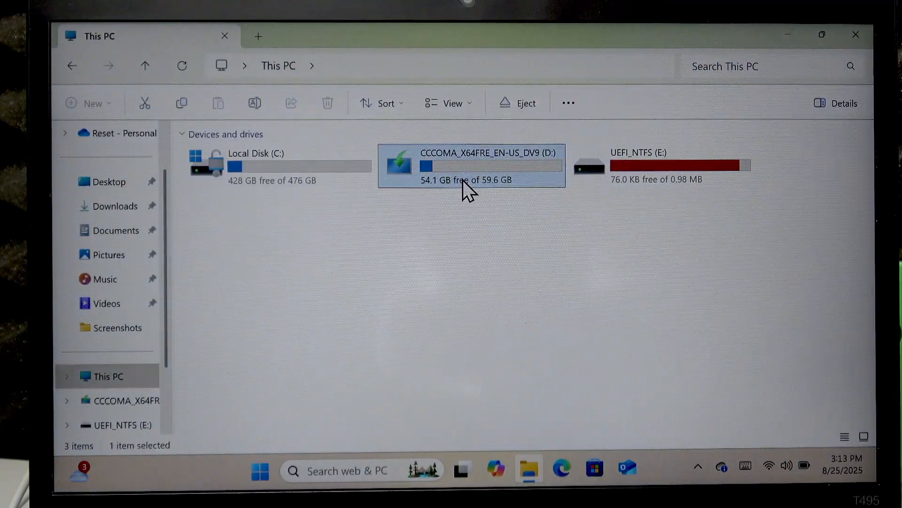
{"action": "double_click", "coordinate": [484, 164]}
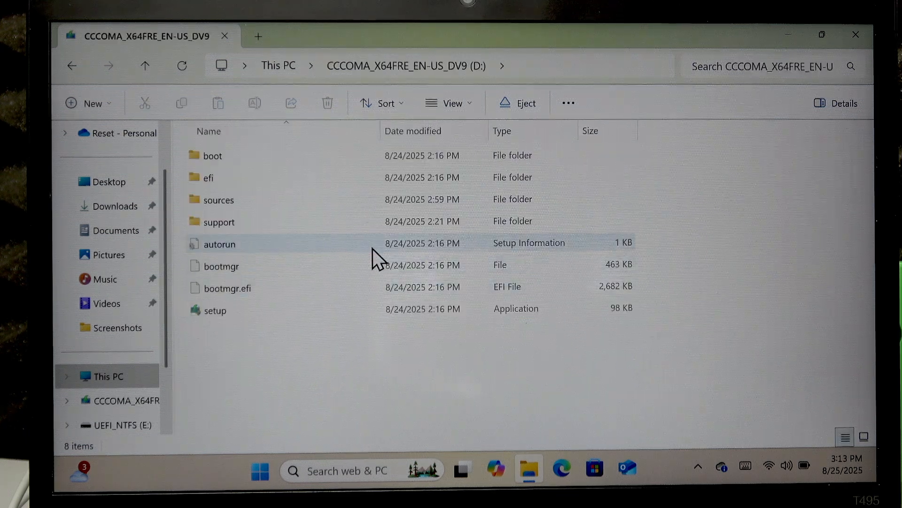